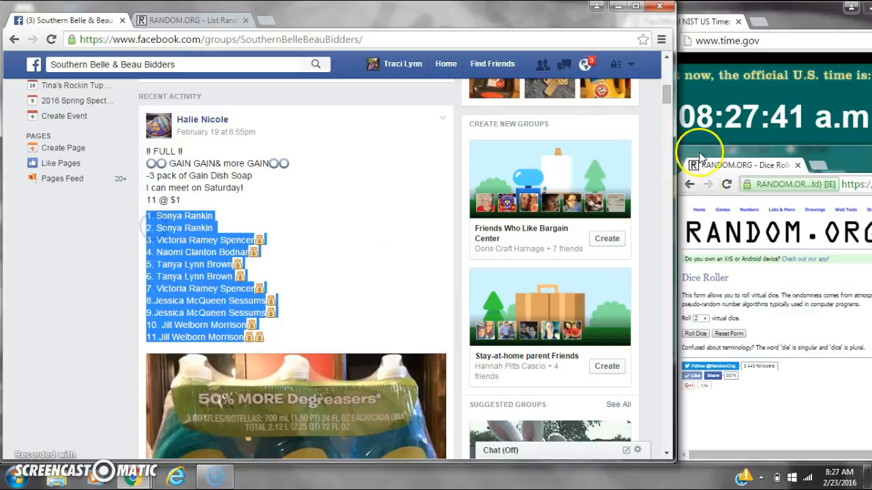
Post a "live" comment under the auction post in the Facebook group.
{"action": "scroll", "scroll_direction": "down", "scroll_amount": 3}
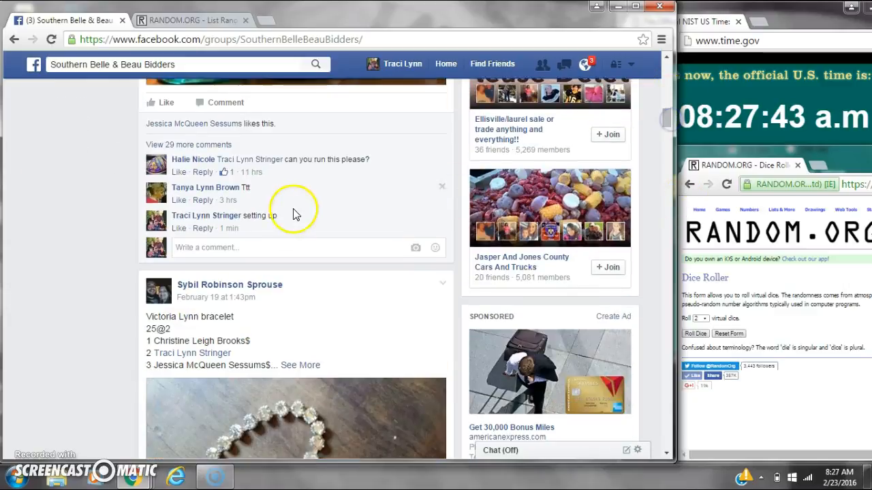
{"action": "type", "text": "live"}
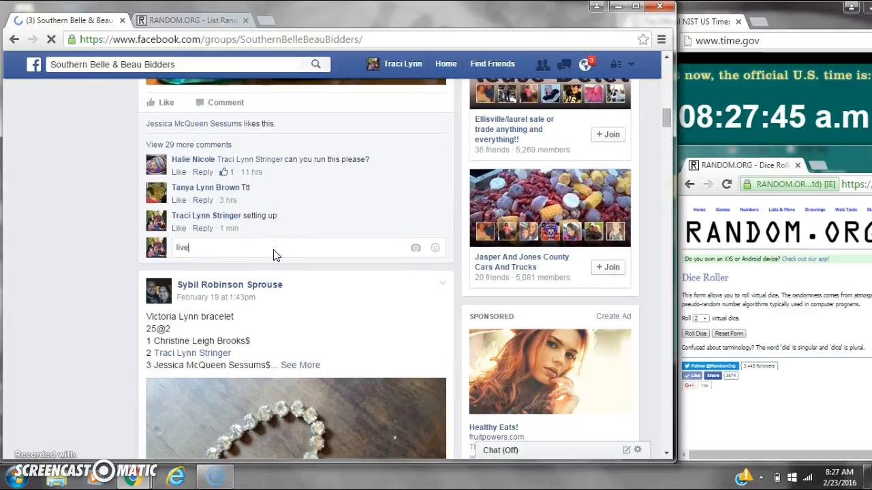
{"action": "key", "text": "Return"}
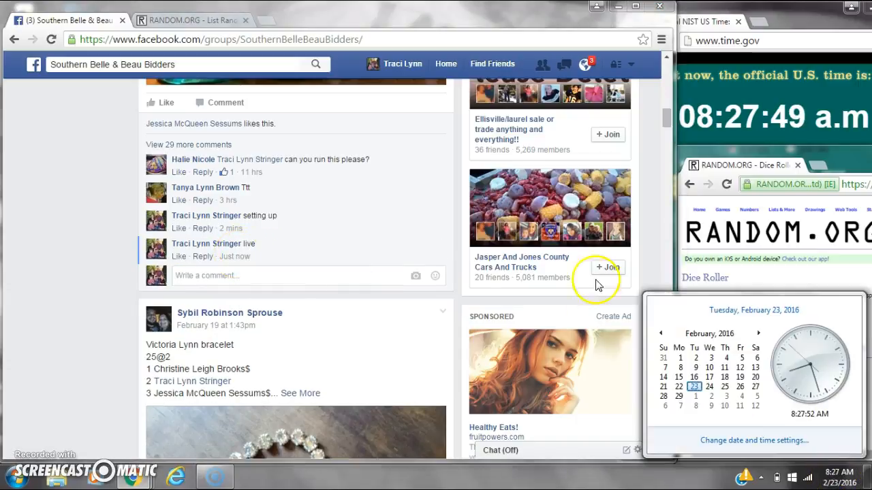
Paste the auction spot list into the List Randomizer and roll two dice in the Dice Roller.
{"action": "left_click", "coordinate": [184, 20]}
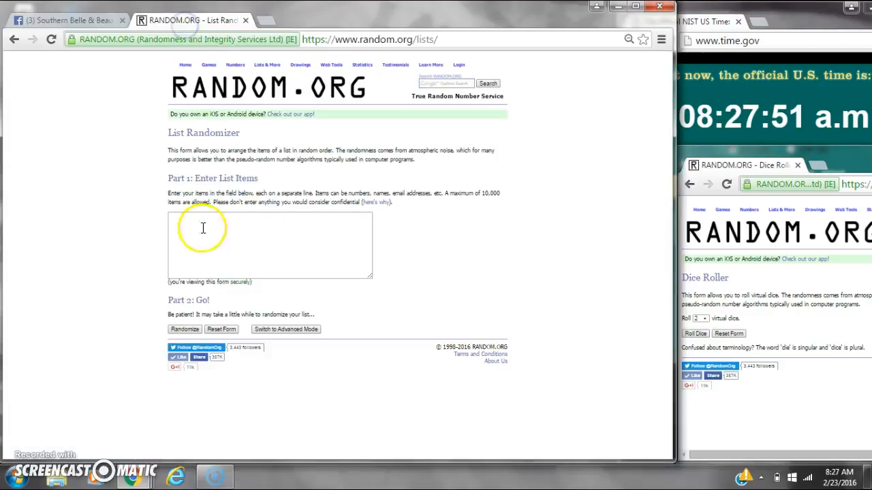
{"action": "right_click", "coordinate": [201, 227]}
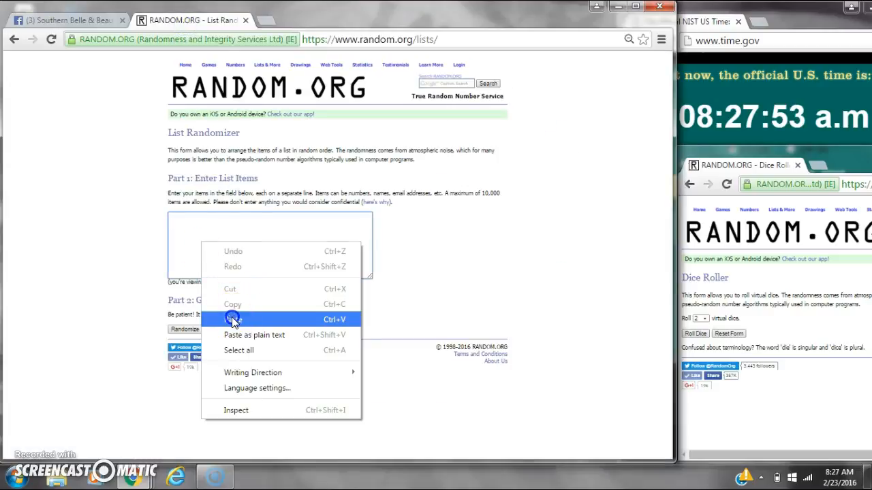
{"action": "left_click", "coordinate": [233, 319]}
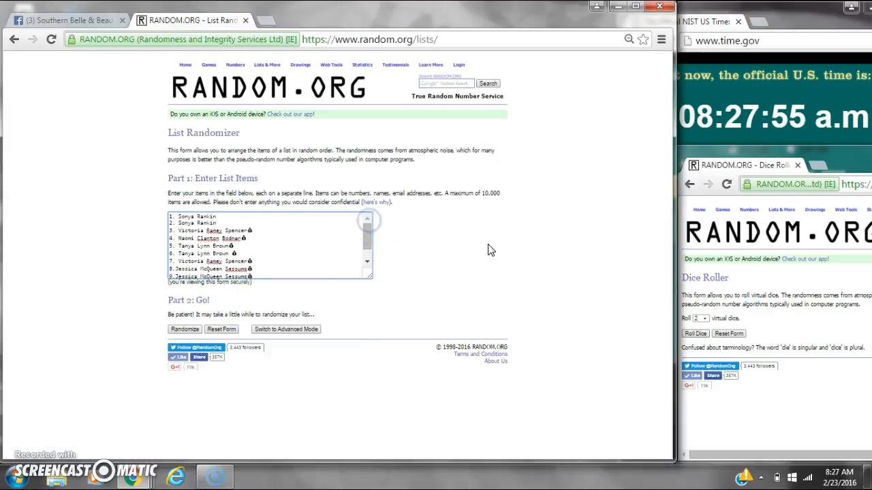
{"action": "left_click", "coordinate": [695, 332]}
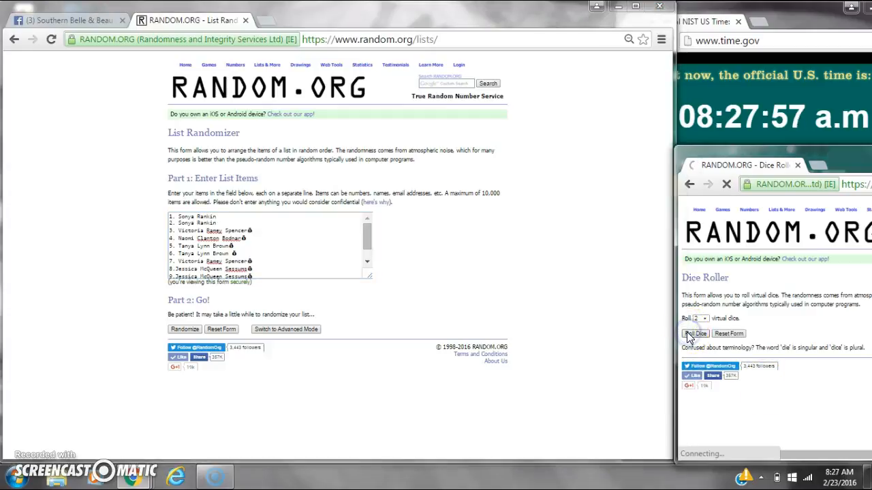
{"action": "left_click", "coordinate": [695, 332]}
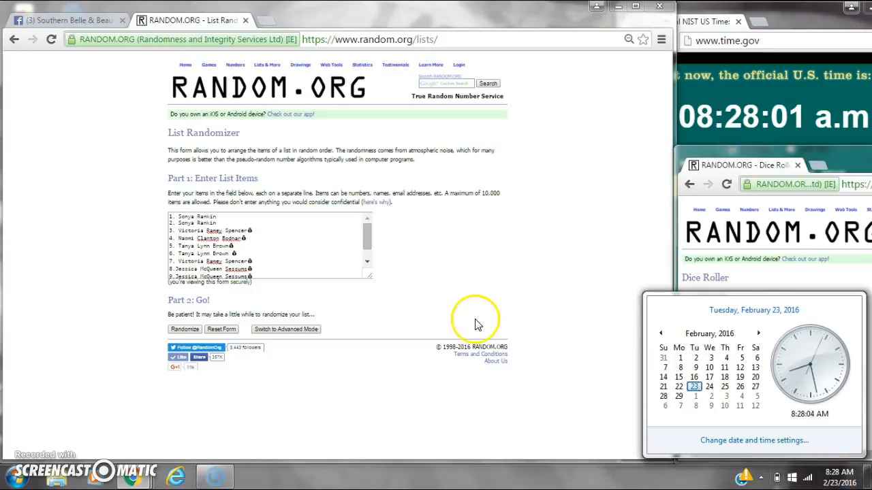
Randomize the bidder list four times and select the top name as the winner.
{"action": "left_click", "coordinate": [184, 329]}
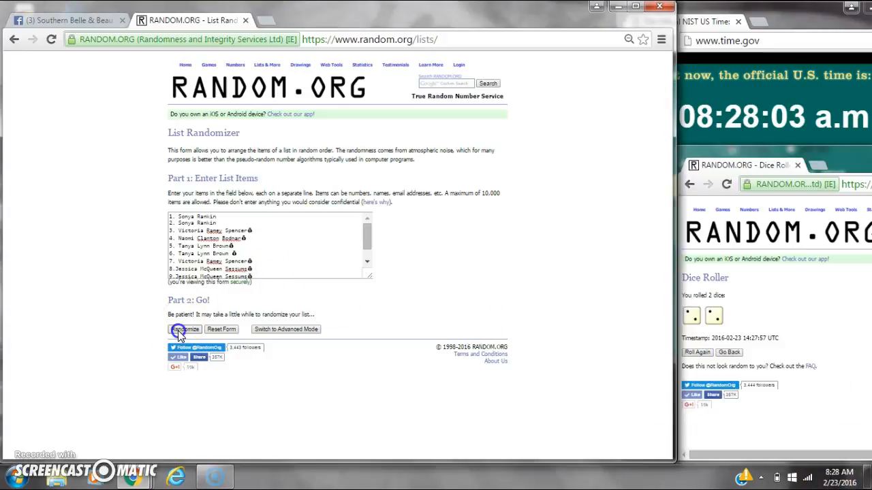
{"action": "left_click", "coordinate": [186, 329]}
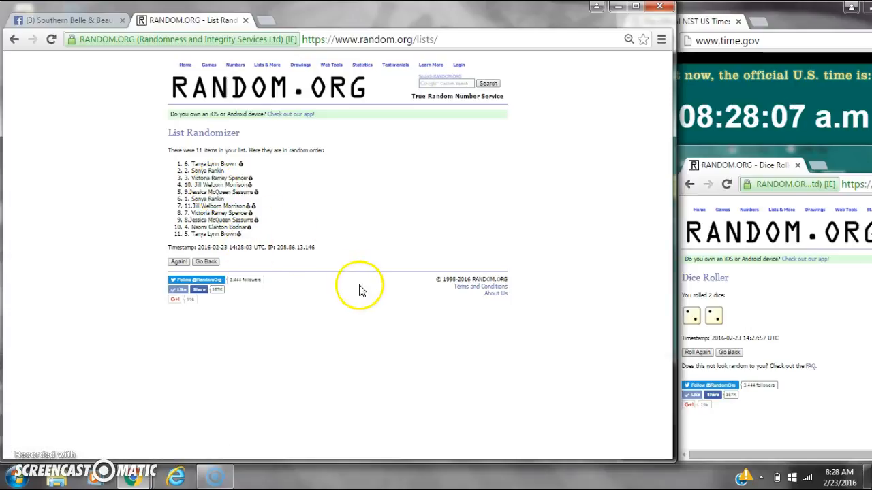
{"action": "left_click", "coordinate": [839, 474]}
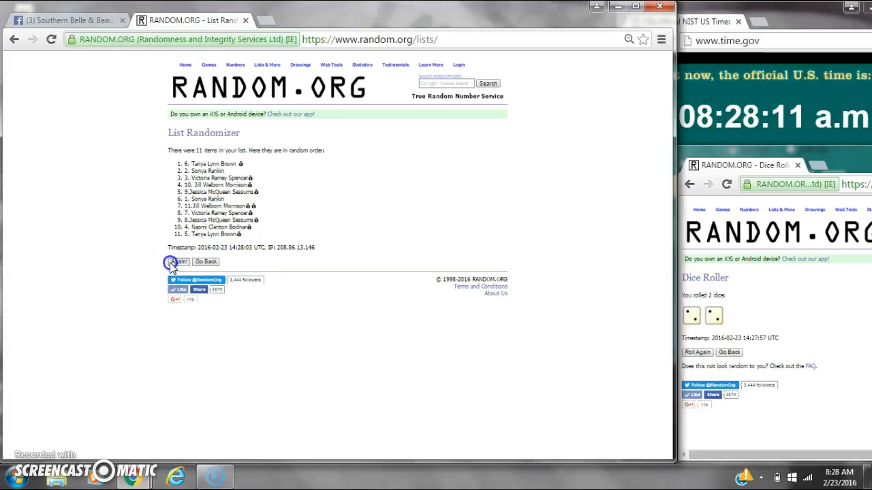
{"action": "left_click", "coordinate": [178, 262]}
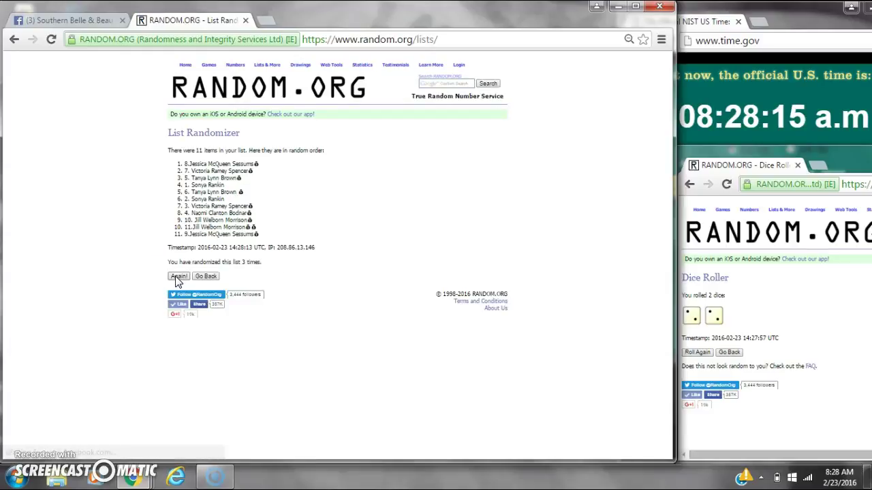
{"action": "mouse_move", "coordinate": [598, 429]}
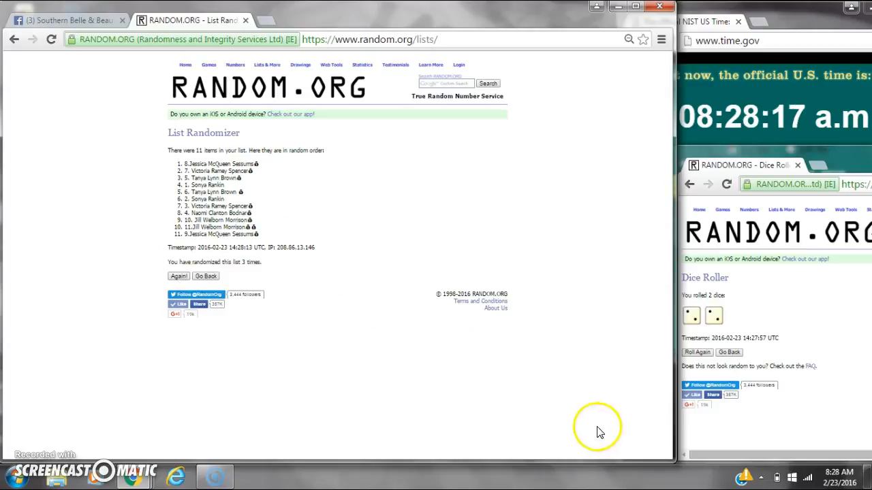
{"action": "left_click", "coordinate": [839, 474]}
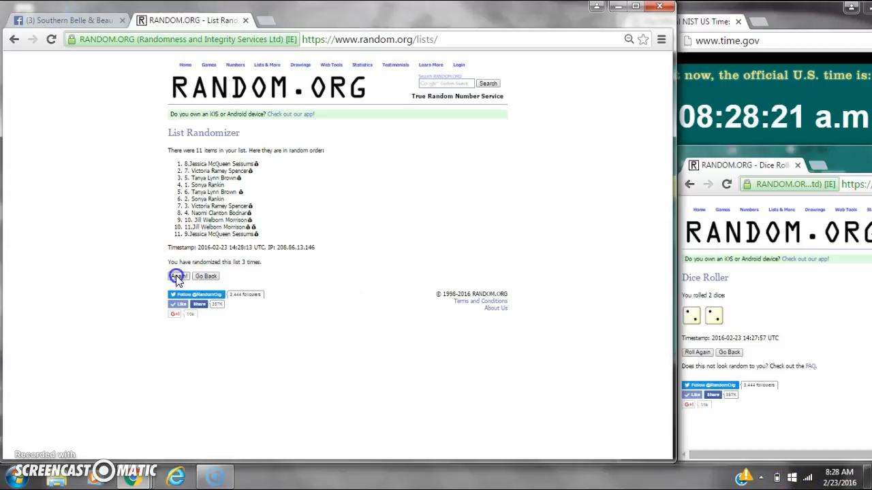
{"action": "left_click", "coordinate": [177, 276]}
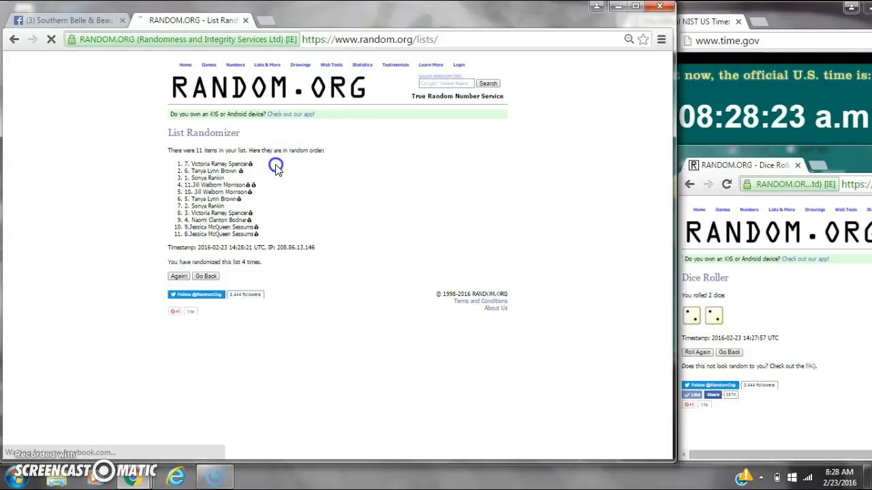
{"action": "double_click", "coordinate": [218, 164]}
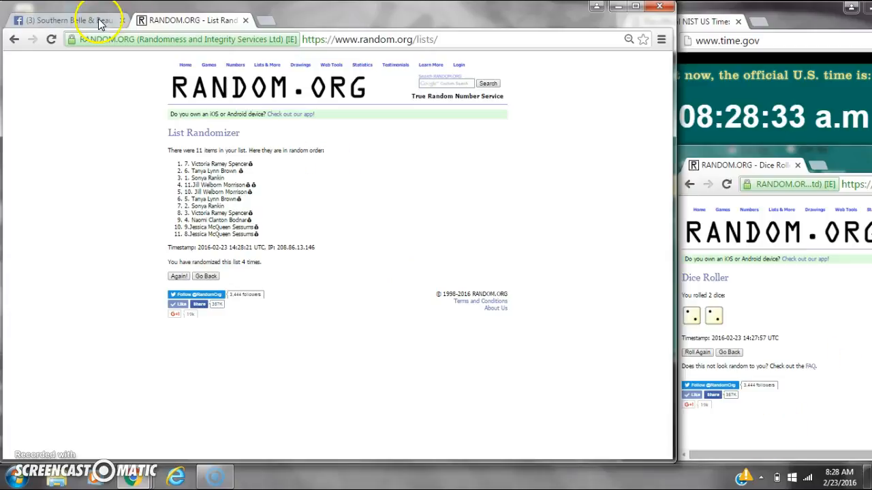
{"action": "mouse_move", "coordinate": [184, 12]}
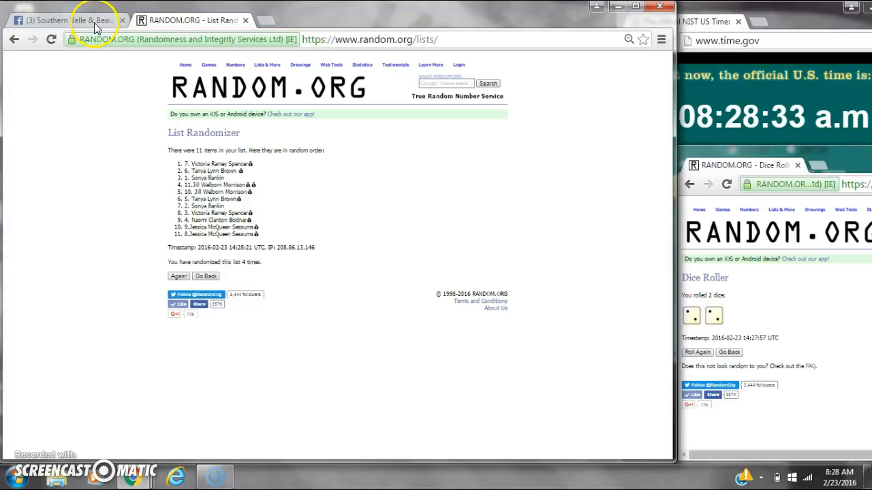
Post a "done" comment on the Facebook auction post and return to the randomized list.
{"action": "left_click", "coordinate": [65, 21]}
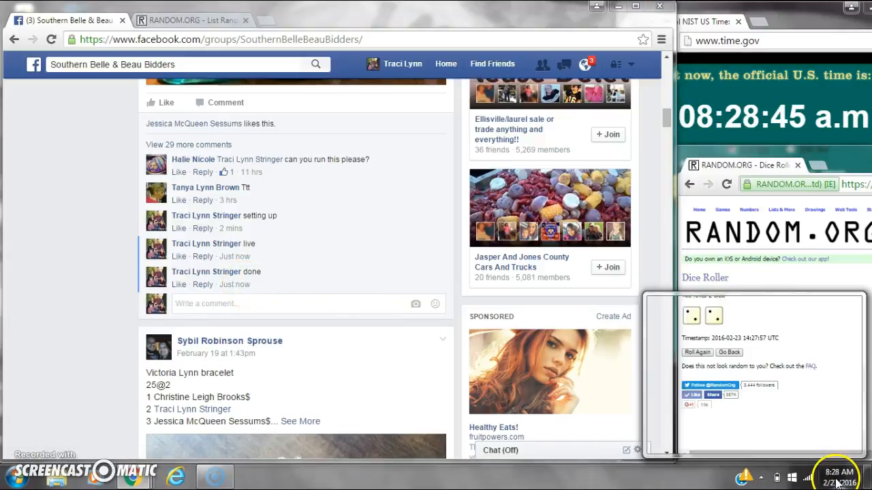
{"action": "left_click", "coordinate": [184, 21]}
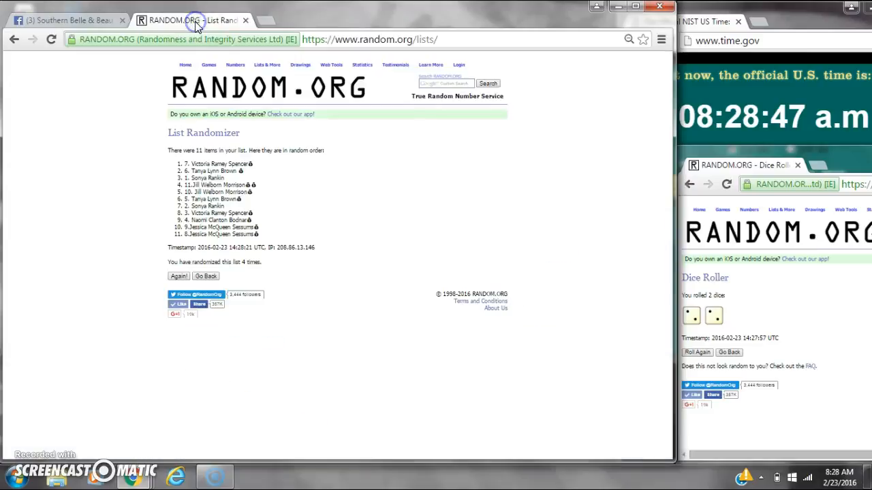
{"action": "mouse_move", "coordinate": [56, 408]}
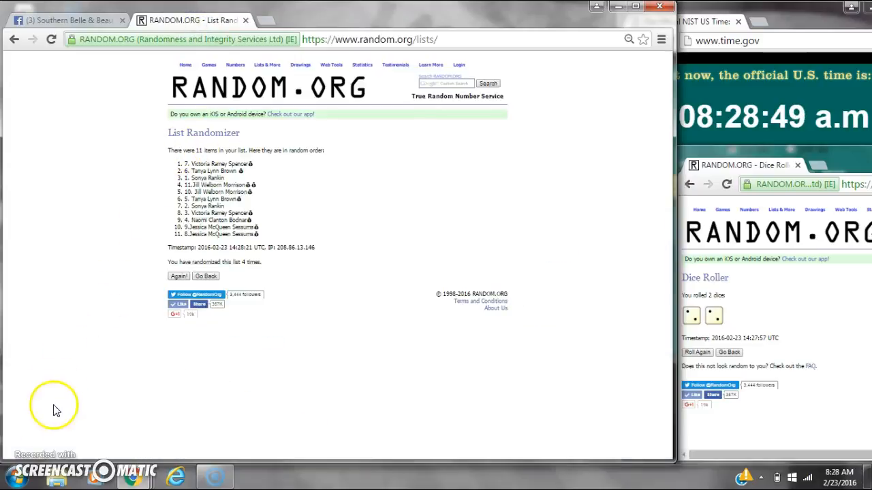